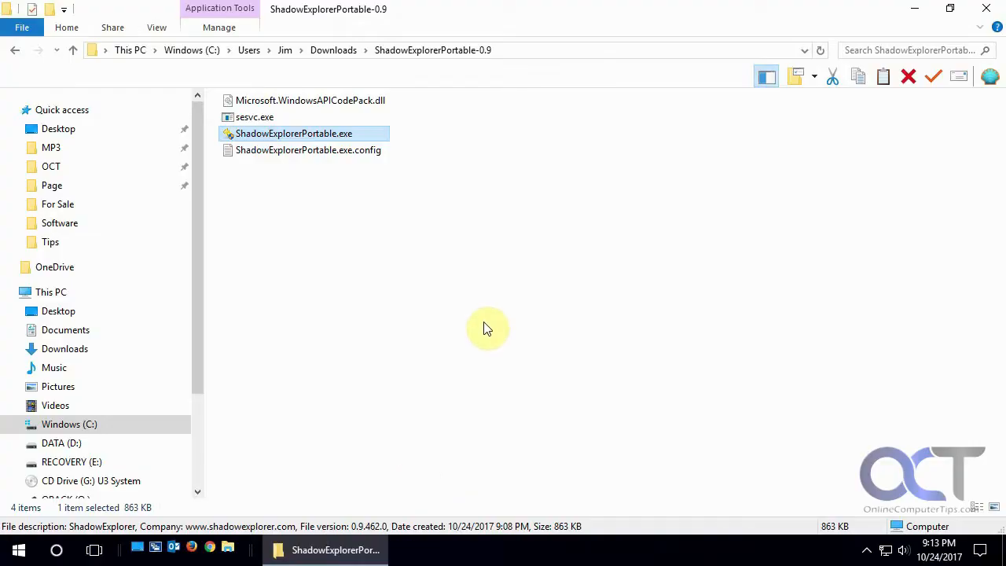
{"action": "mouse_move", "coordinate": [537, 272]}
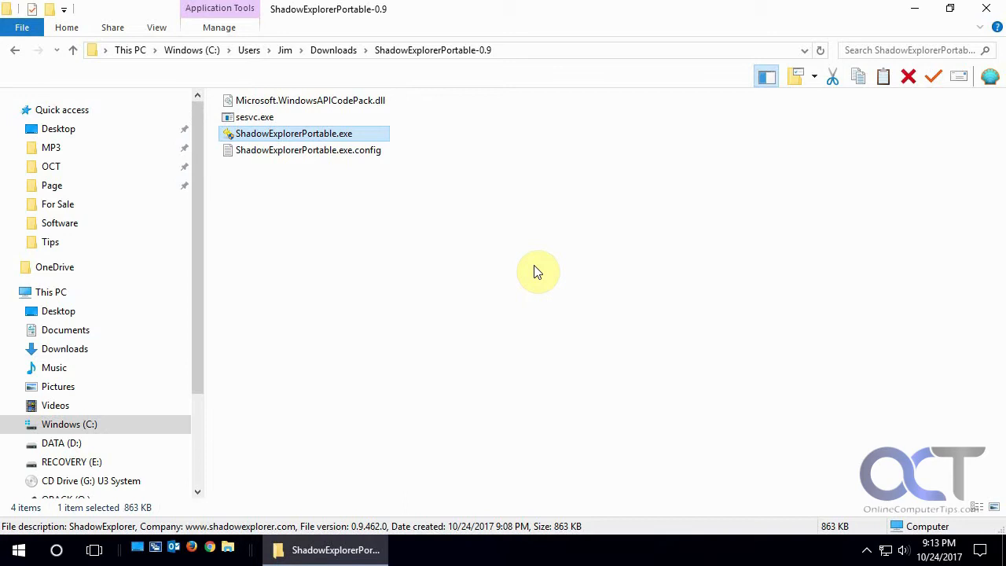
{"action": "mouse_move", "coordinate": [535, 236]}
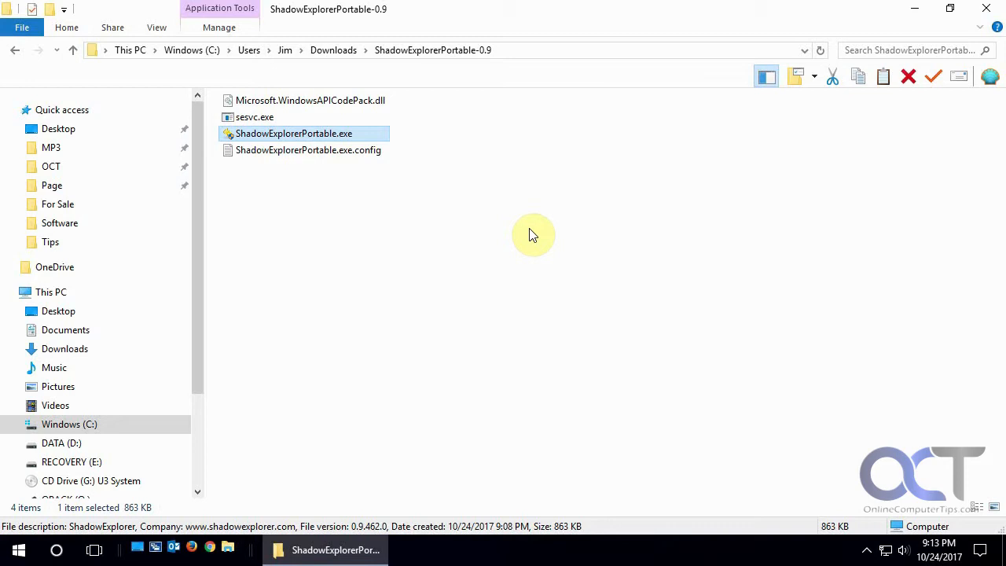
- View the exe.config file's previous versions in its properties, then close without changes
{"action": "right_click", "coordinate": [308, 150]}
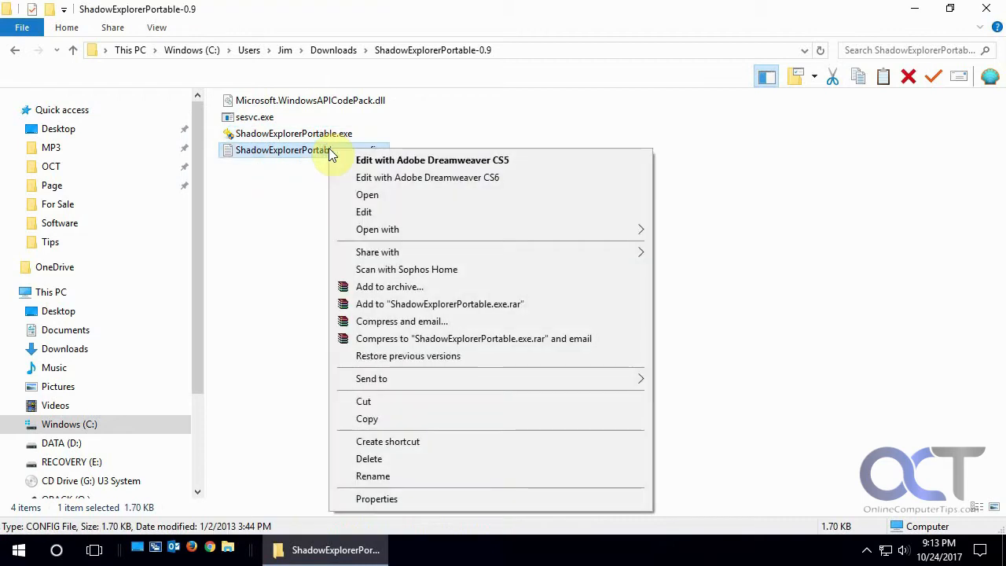
{"action": "left_click", "coordinate": [376, 498]}
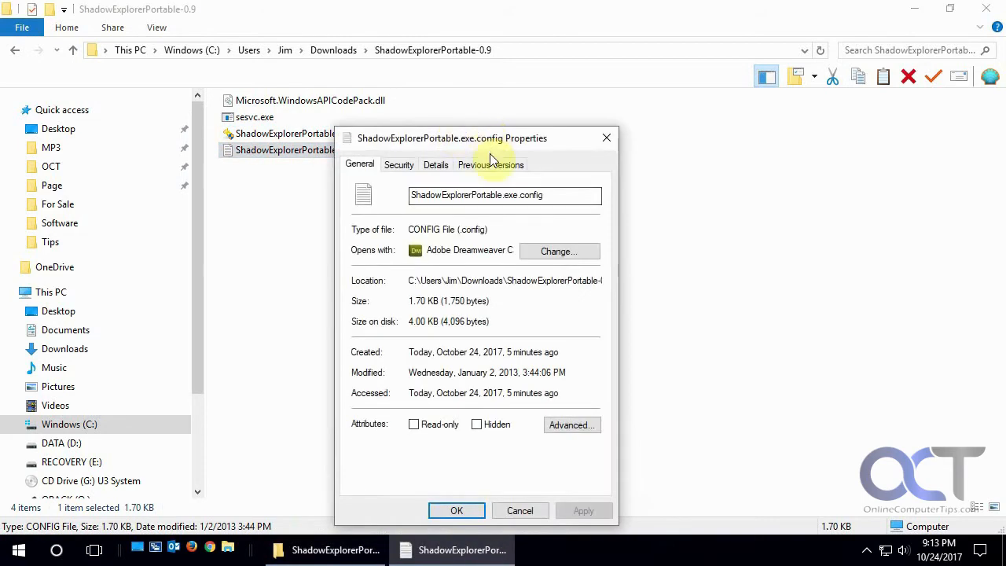
{"action": "left_click", "coordinate": [490, 164]}
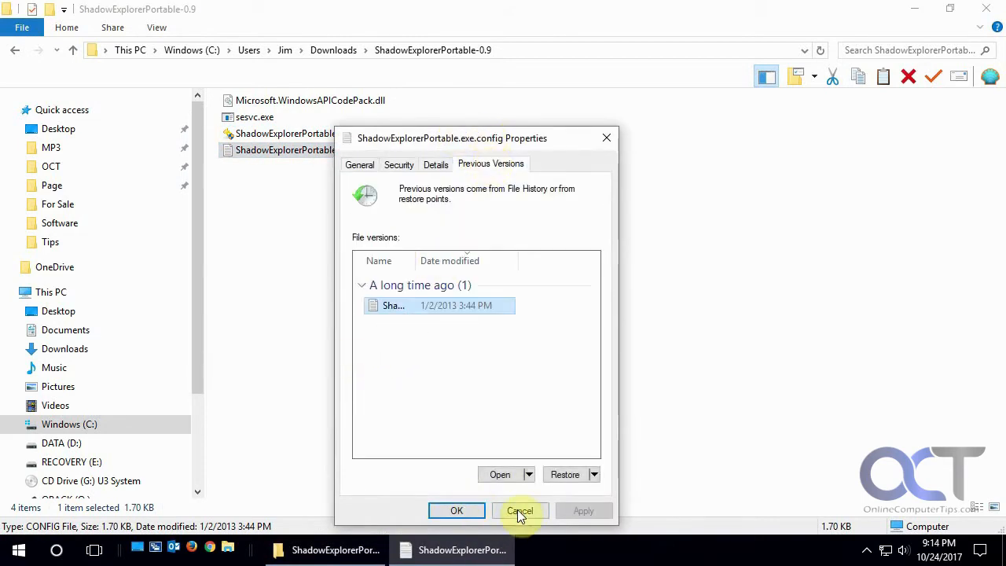
{"action": "mouse_move", "coordinate": [507, 474]}
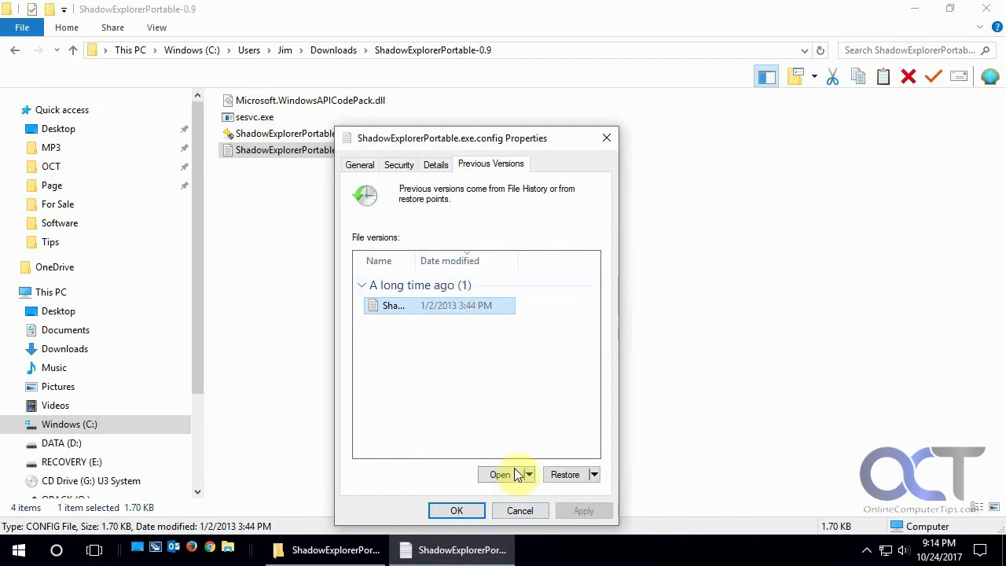
{"action": "left_click", "coordinate": [519, 509]}
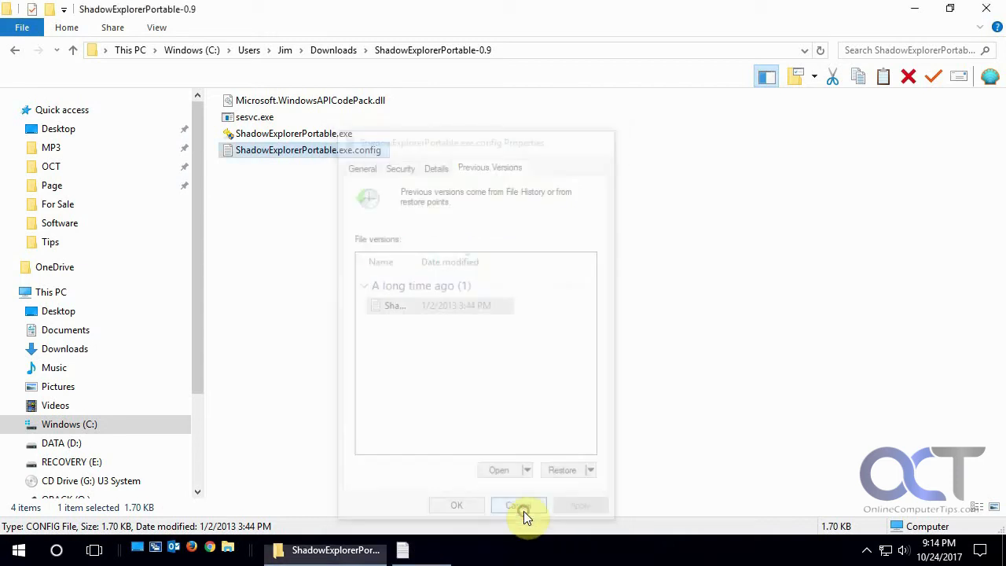
{"action": "left_click", "coordinate": [517, 504]}
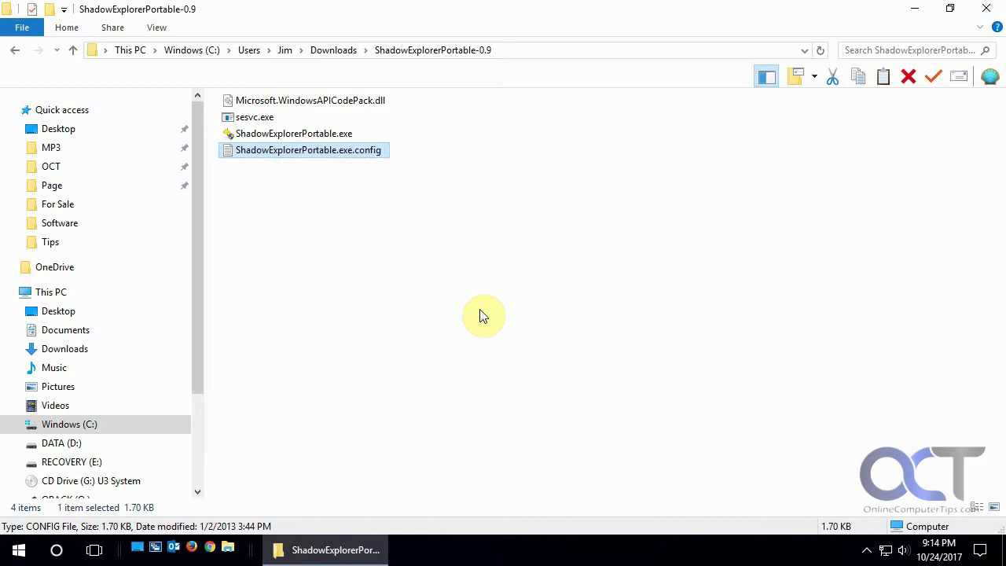
{"action": "mouse_move", "coordinate": [468, 180]}
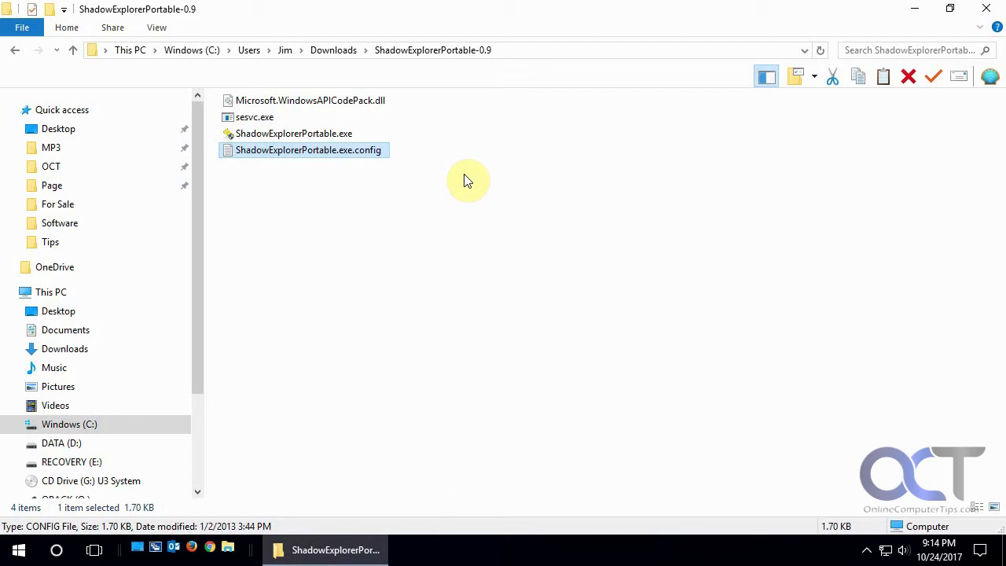
{"action": "mouse_move", "coordinate": [466, 215]}
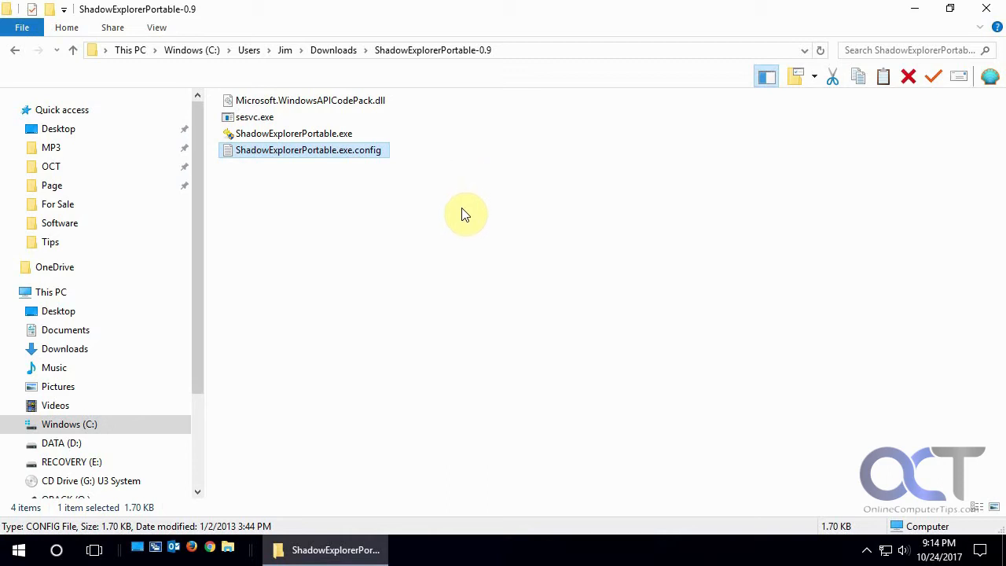
{"action": "mouse_move", "coordinate": [307, 440]}
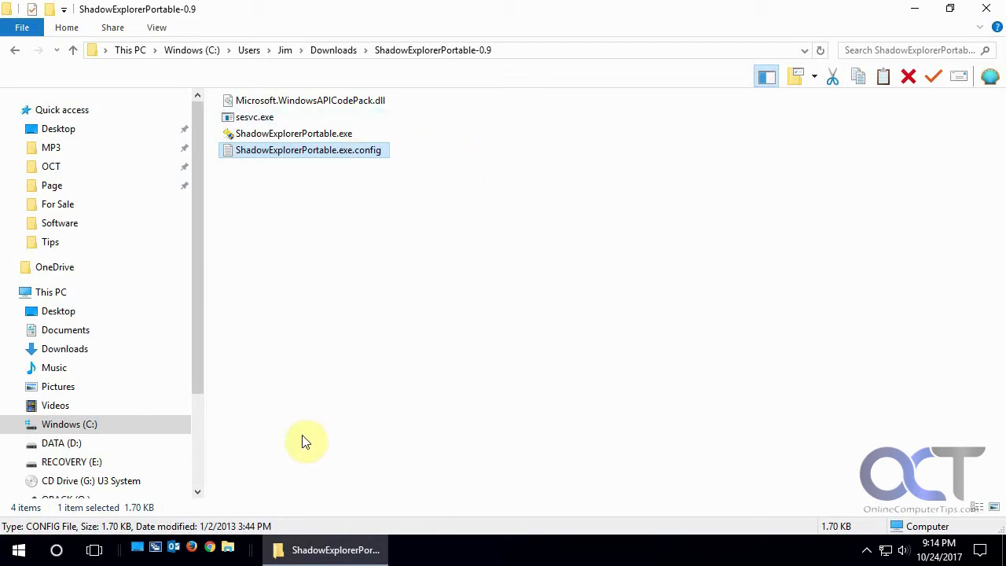
{"action": "mouse_move", "coordinate": [518, 370]}
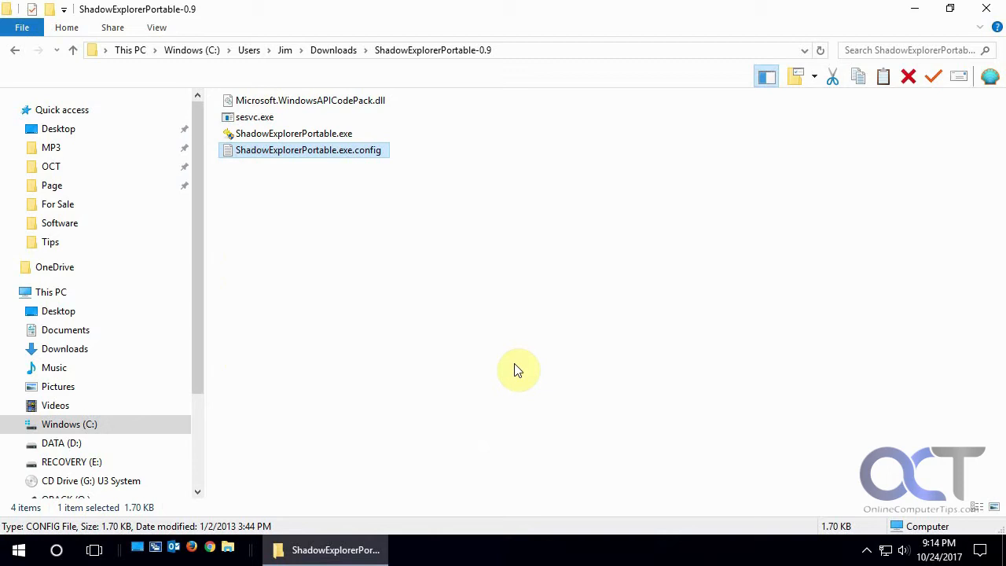
{"action": "mouse_move", "coordinate": [389, 191]}
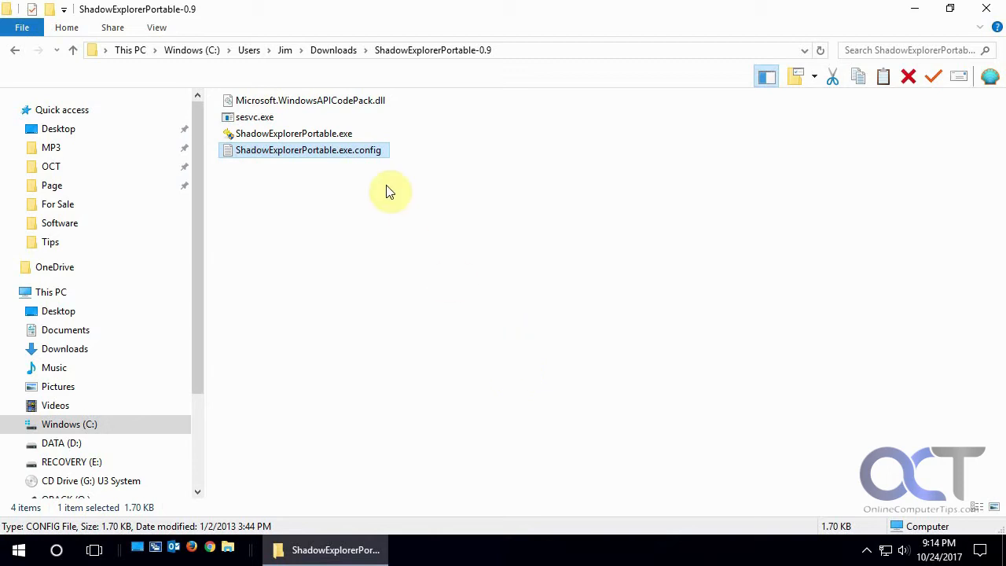
- Launch ShadowExplorerPortable.exe and browse drive D: in the 10/5/2017 10:01:34 AM snapshot
{"action": "left_click", "coordinate": [294, 133]}
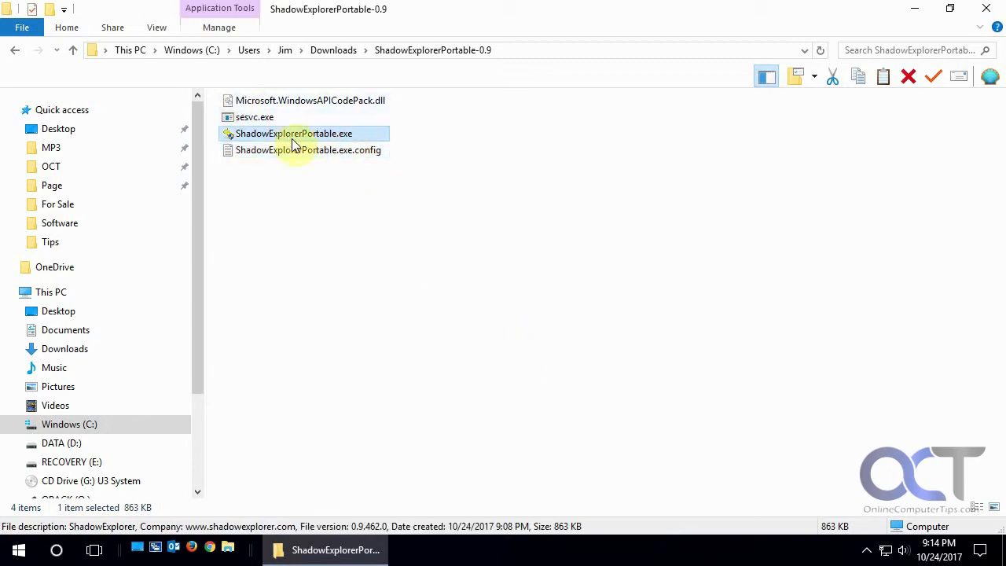
{"action": "mouse_move", "coordinate": [314, 141]}
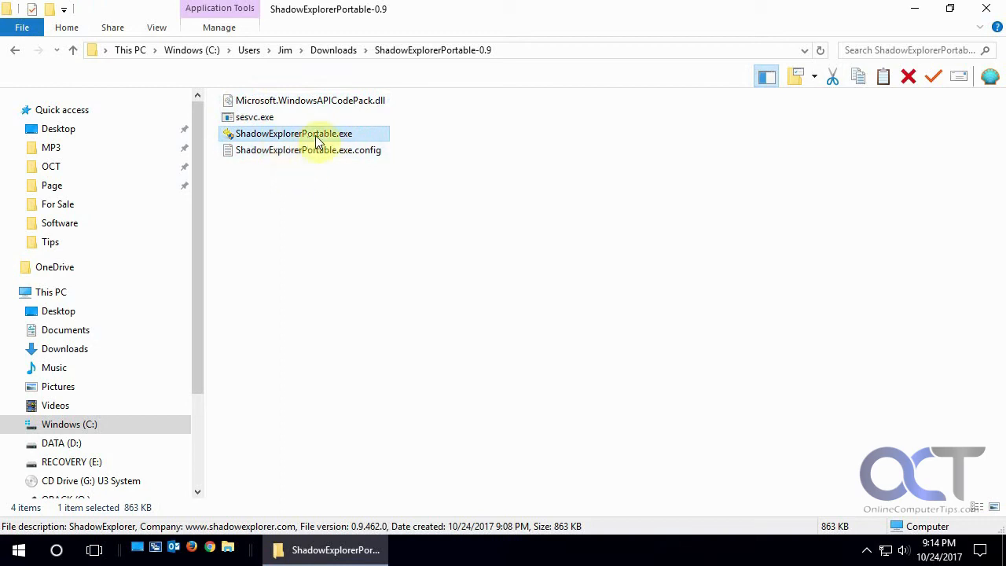
{"action": "mouse_move", "coordinate": [342, 269]}
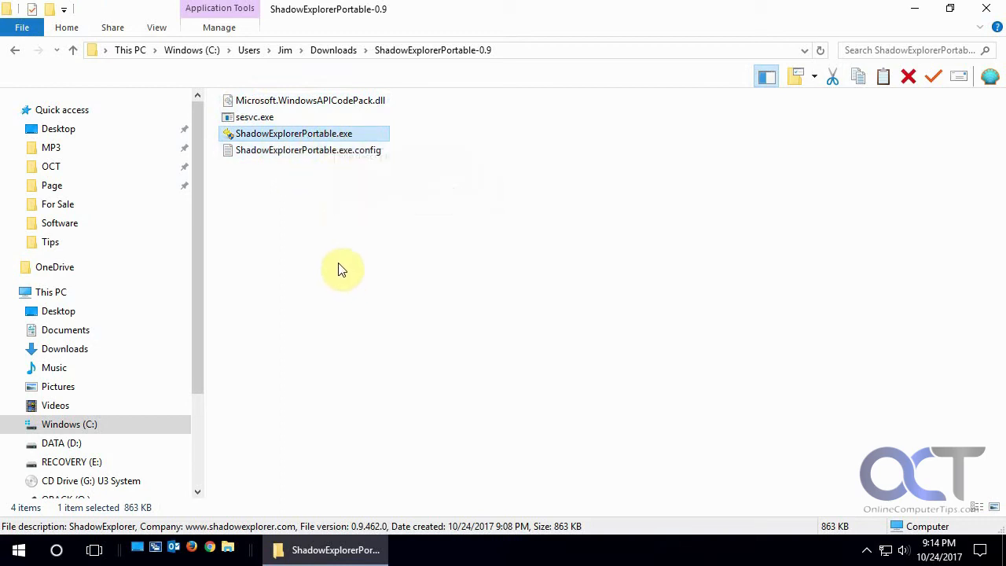
{"action": "mouse_move", "coordinate": [314, 133]}
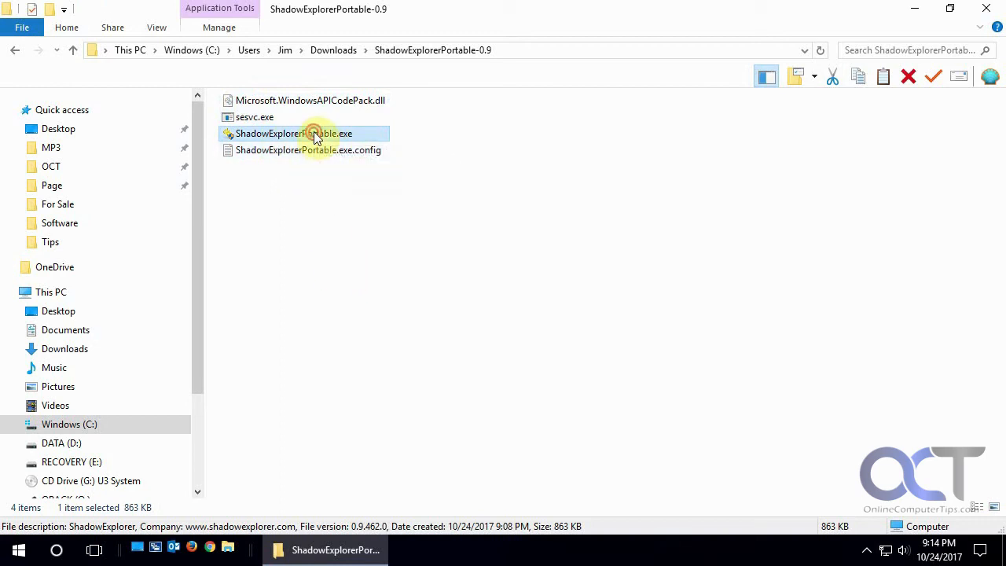
{"action": "double_click", "coordinate": [294, 133]}
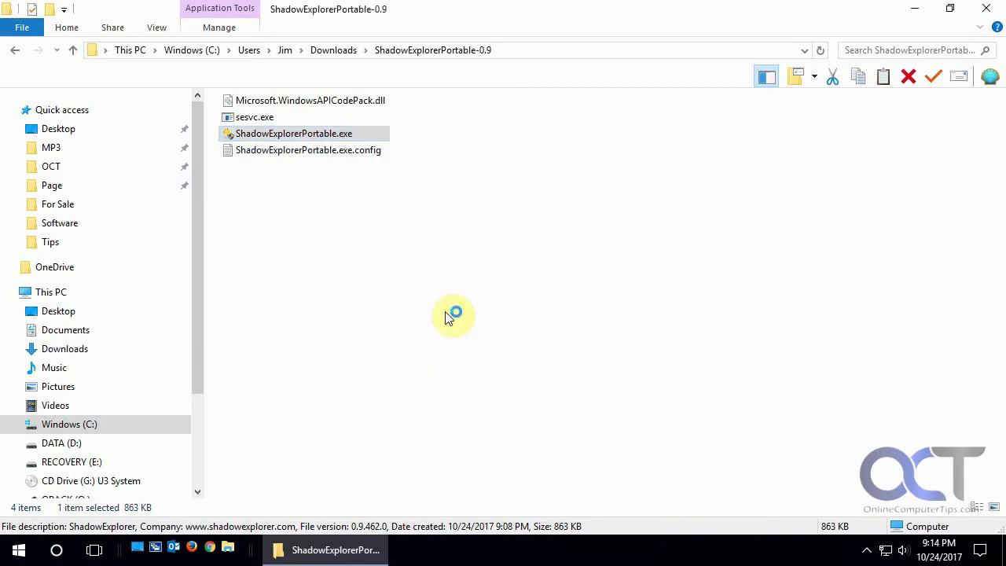
{"action": "double_click", "coordinate": [293, 133]}
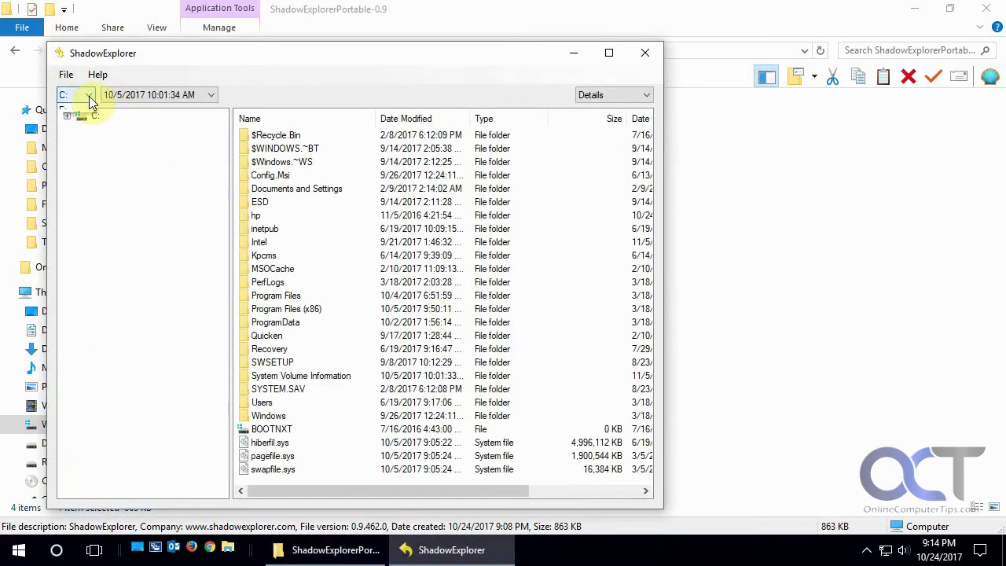
{"action": "left_click", "coordinate": [87, 94]}
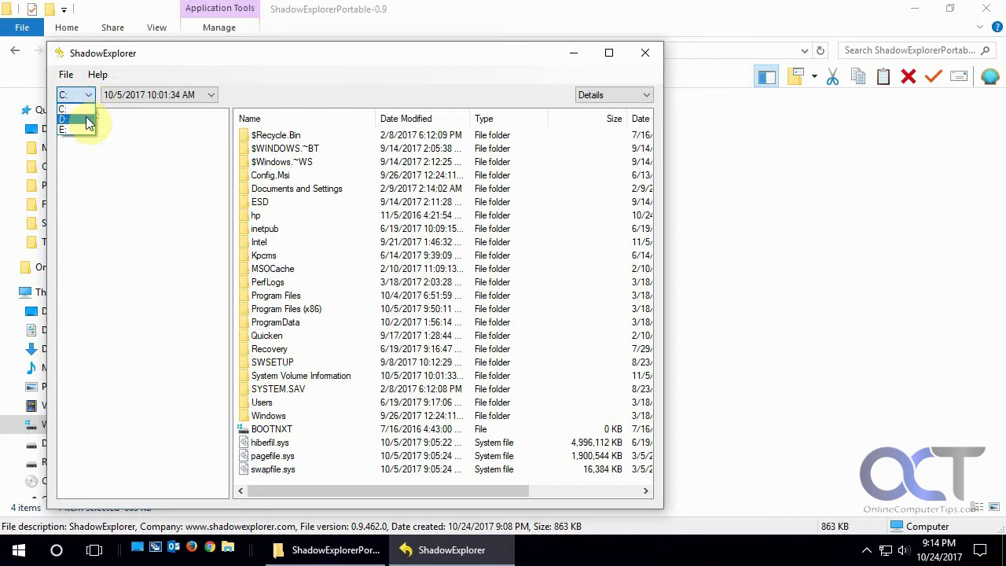
{"action": "left_click", "coordinate": [63, 120]}
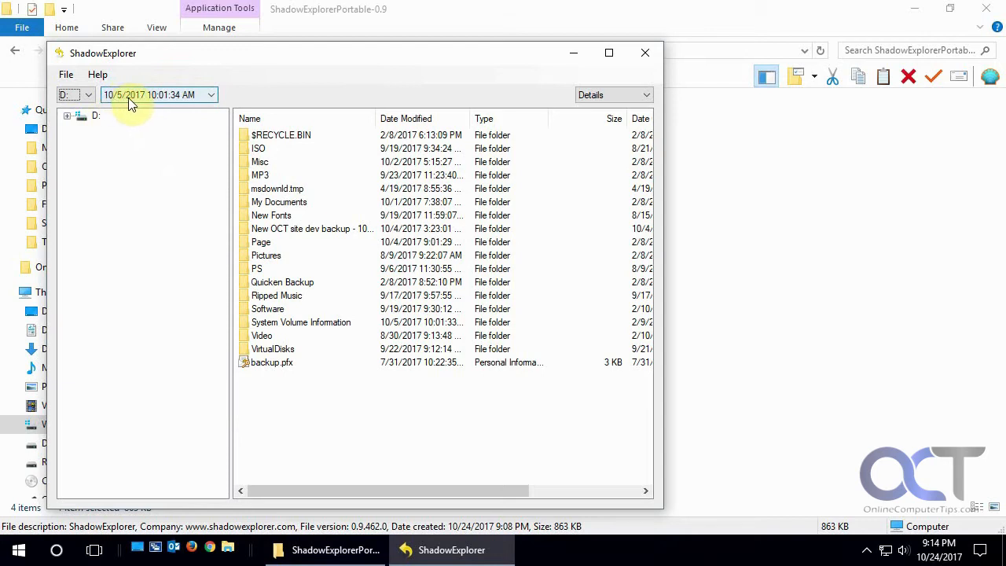
{"action": "mouse_move", "coordinate": [269, 387]}
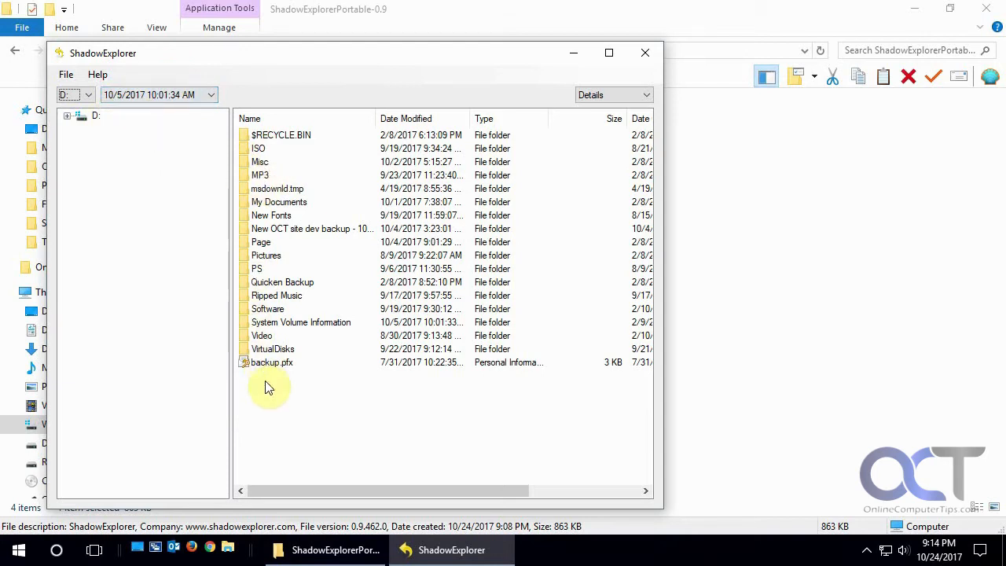
- Try D:'s 10/11/2017 1:18:58 PM snapshot, then select the New Fonts folder
{"action": "left_click", "coordinate": [210, 94]}
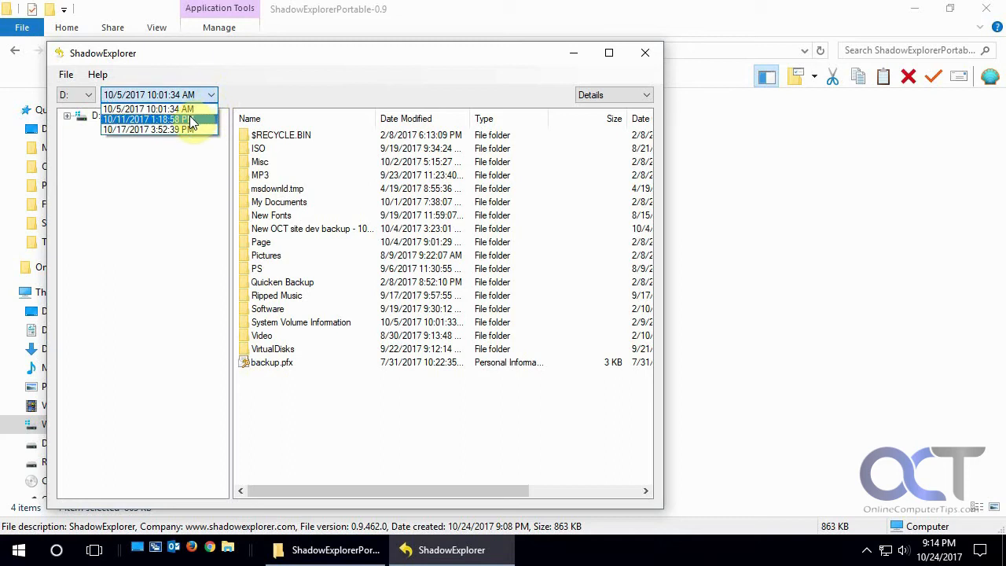
{"action": "left_click", "coordinate": [146, 119]}
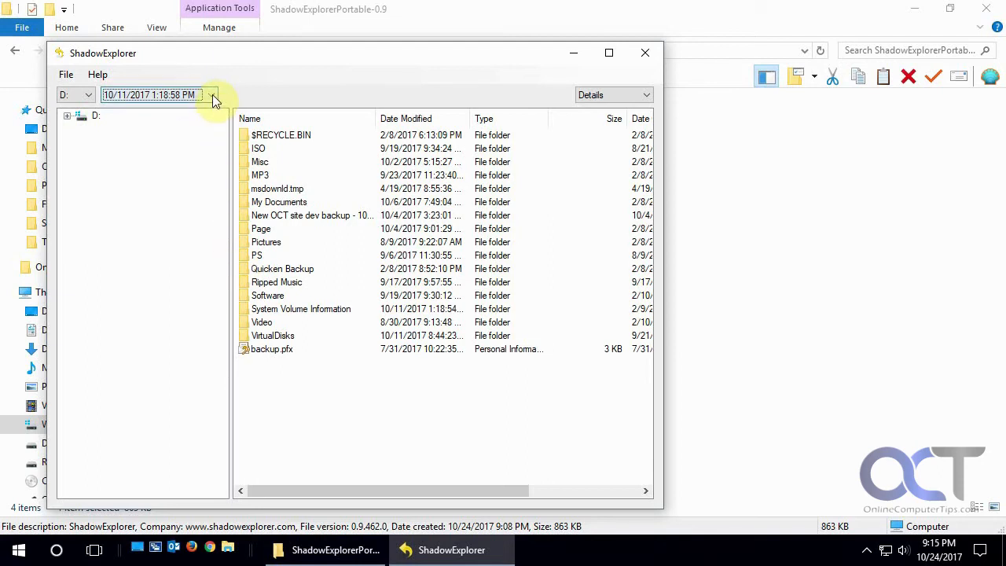
{"action": "left_click", "coordinate": [210, 95]}
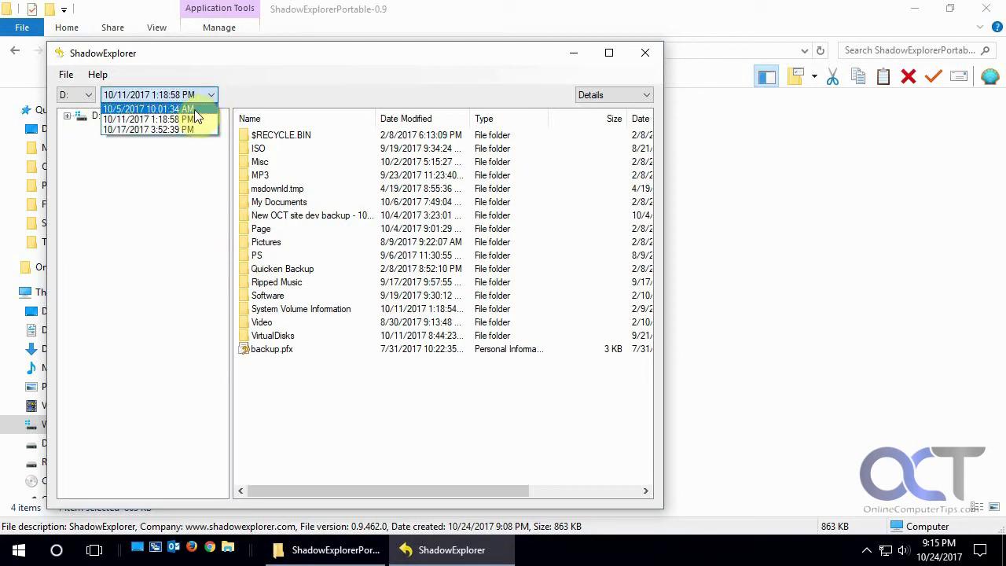
{"action": "left_click", "coordinate": [148, 109]}
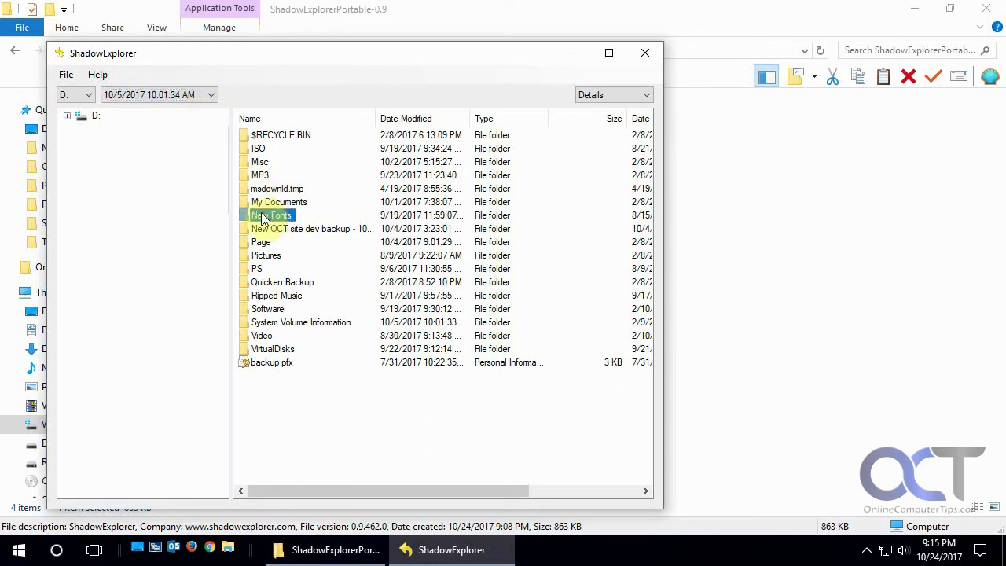
- Switch to the 10/11/2017 snapshot, back to 10/5/2017 10:01:34 AM, and reselect New Fonts
{"action": "left_click", "coordinate": [210, 95]}
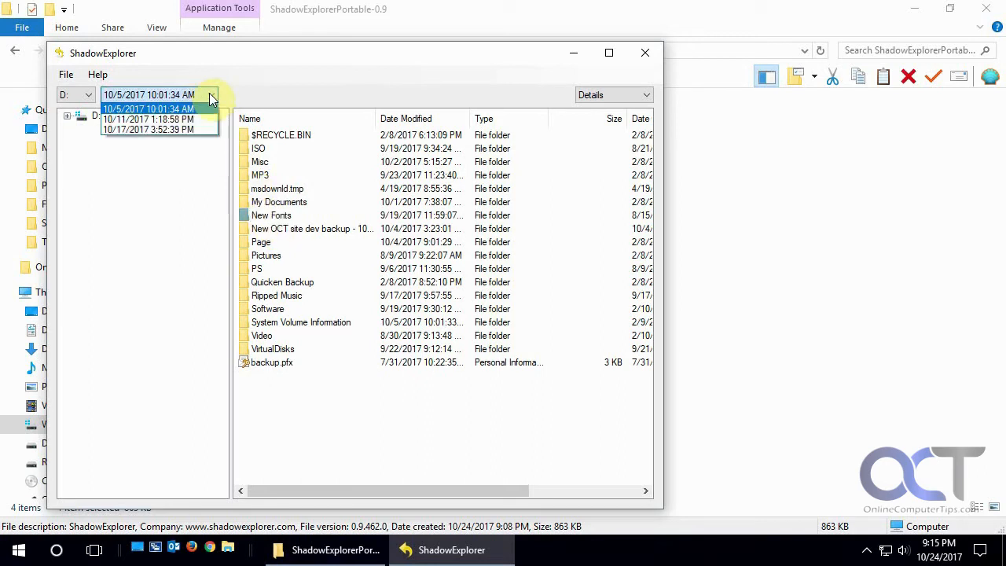
{"action": "left_click", "coordinate": [148, 119]}
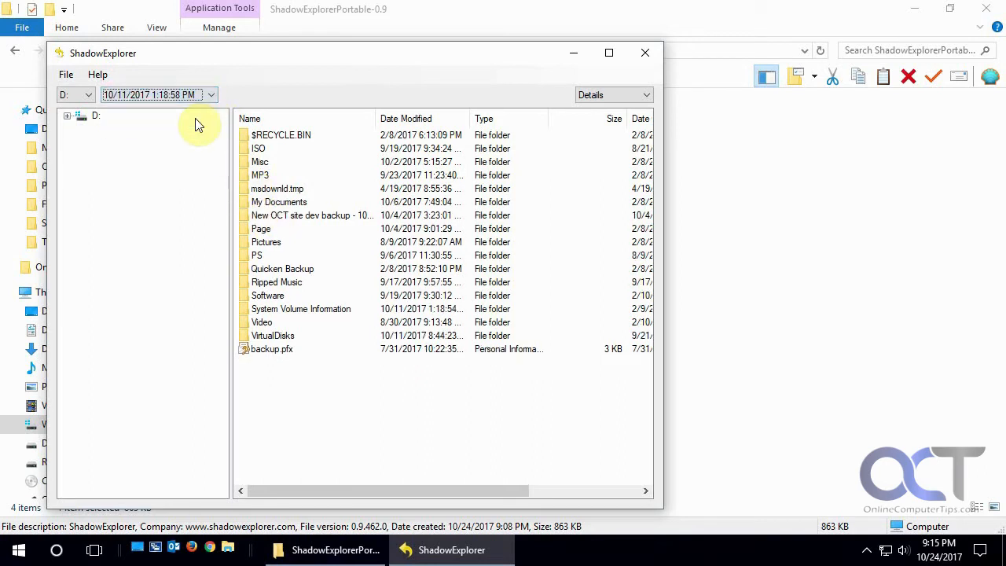
{"action": "left_click", "coordinate": [210, 95]}
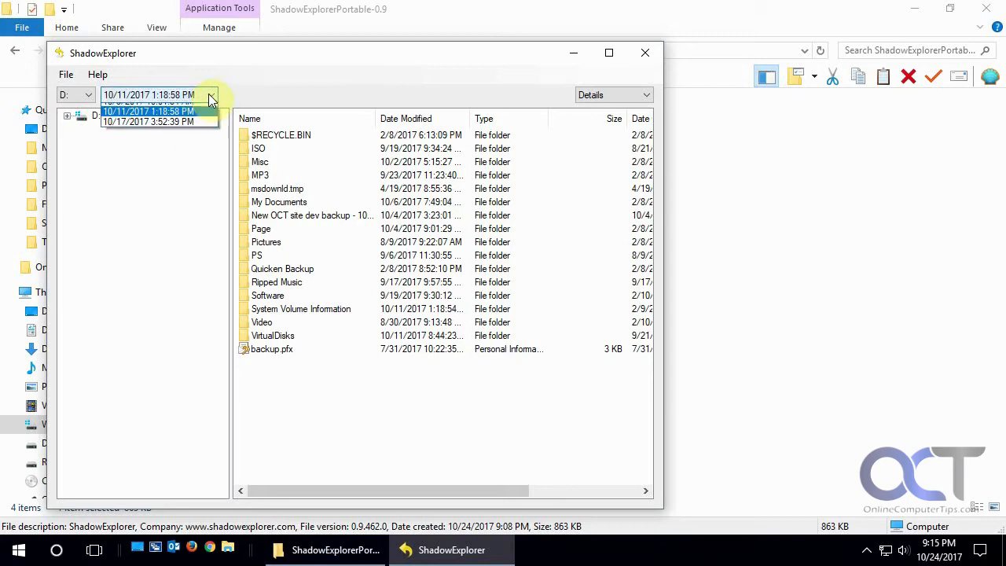
{"action": "left_click", "coordinate": [148, 121]}
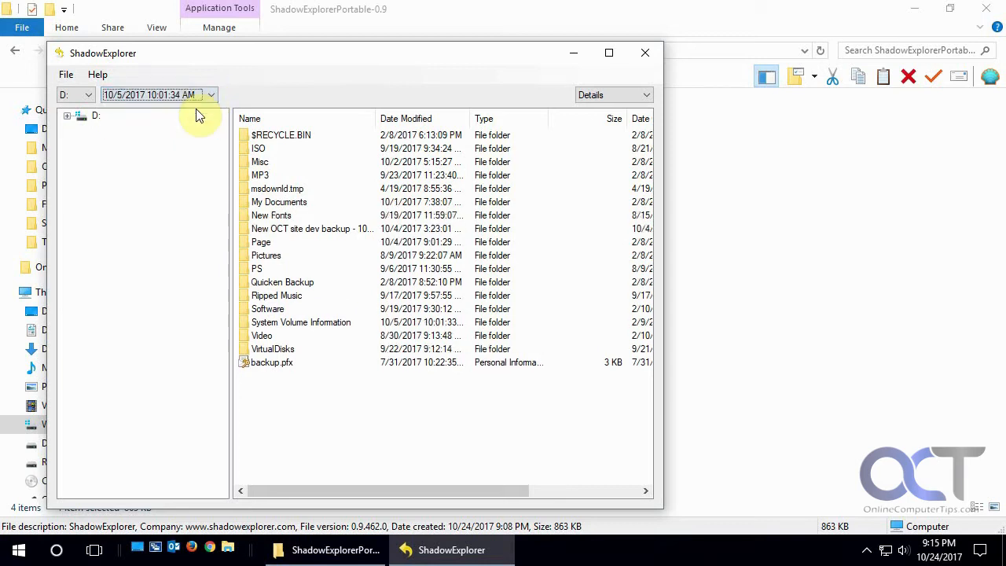
{"action": "left_click", "coordinate": [271, 216]}
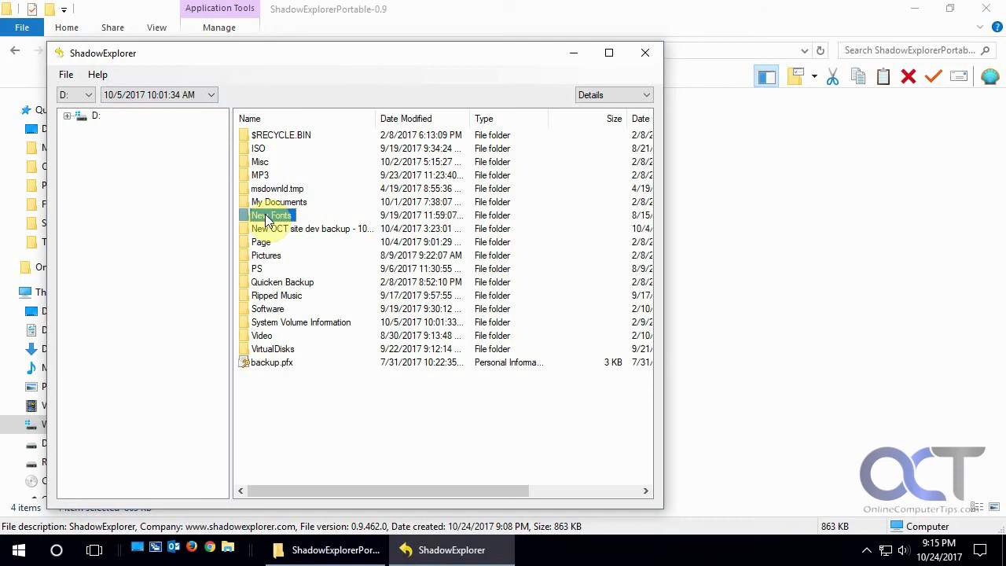
- Open New Fonts to show its four font files, then cancel exporting the folder
{"action": "double_click", "coordinate": [270, 215]}
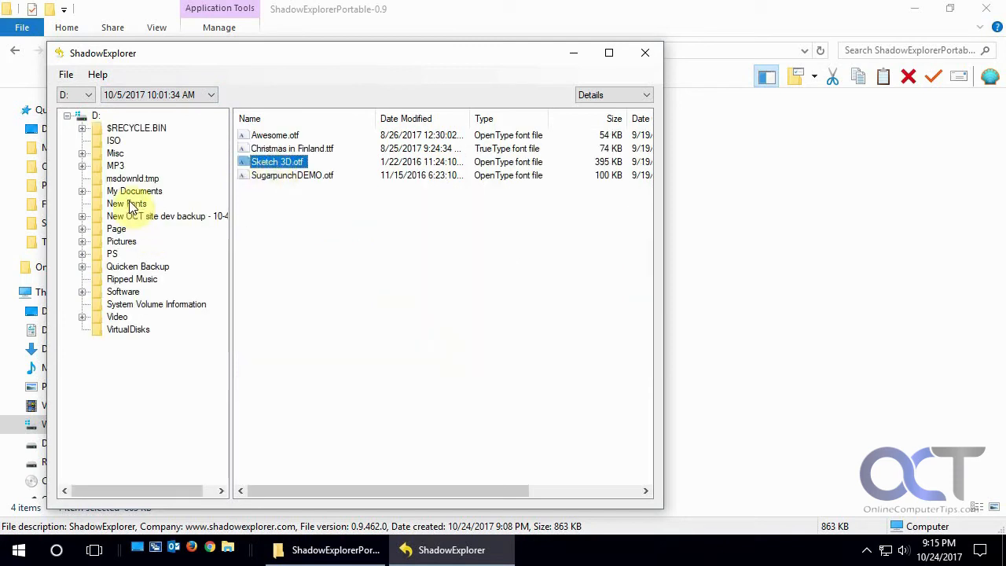
{"action": "right_click", "coordinate": [126, 203]}
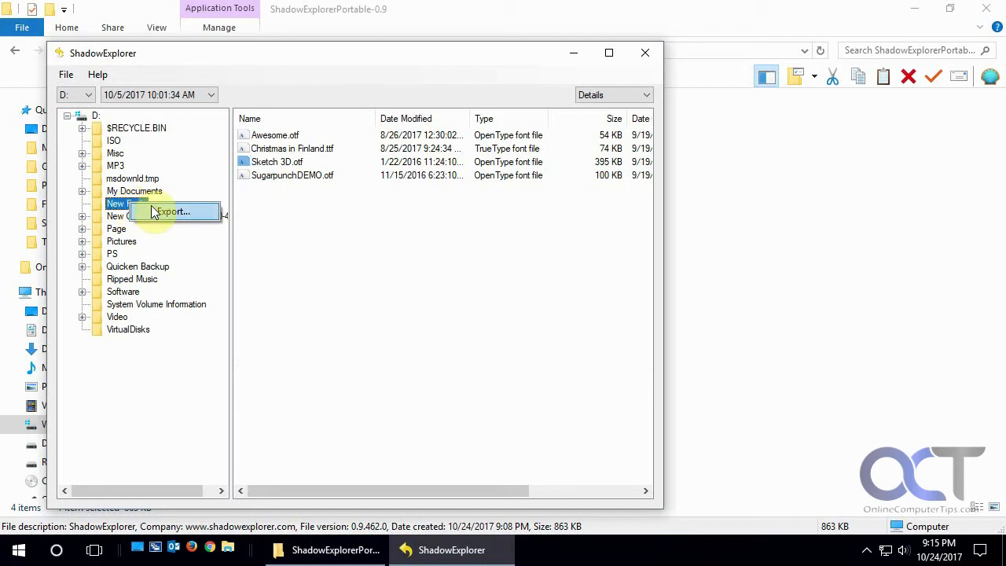
{"action": "left_click", "coordinate": [172, 212]}
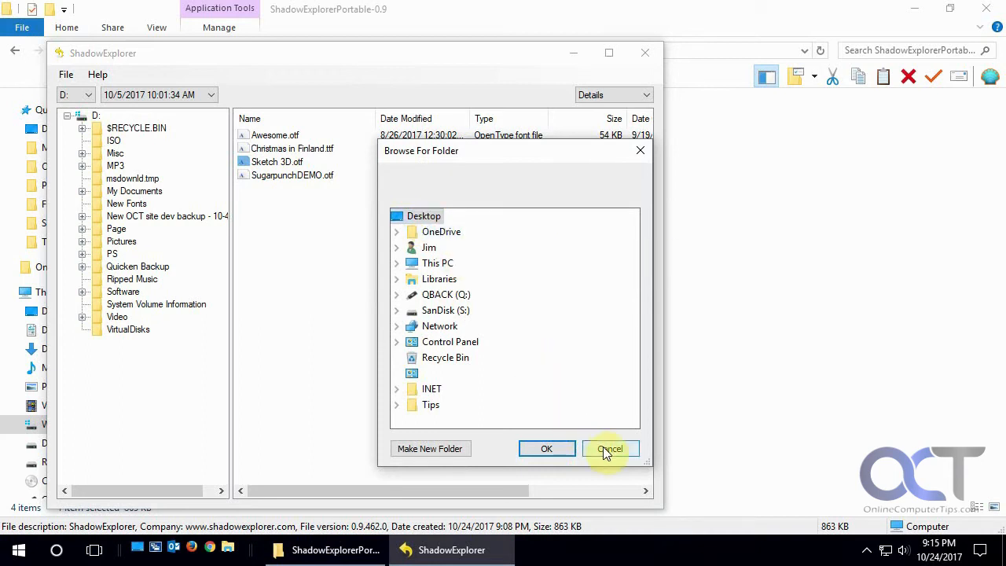
{"action": "left_click", "coordinate": [610, 448]}
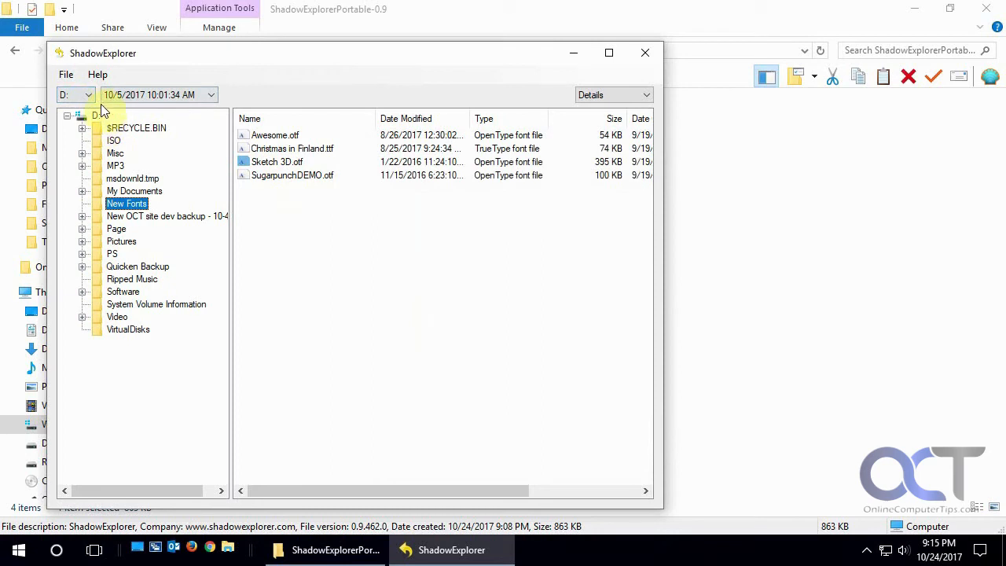
- Switch D: to the 10/17/2017 3:52:39 PM snapshot and select Changed File.docx
{"action": "left_click", "coordinate": [74, 95]}
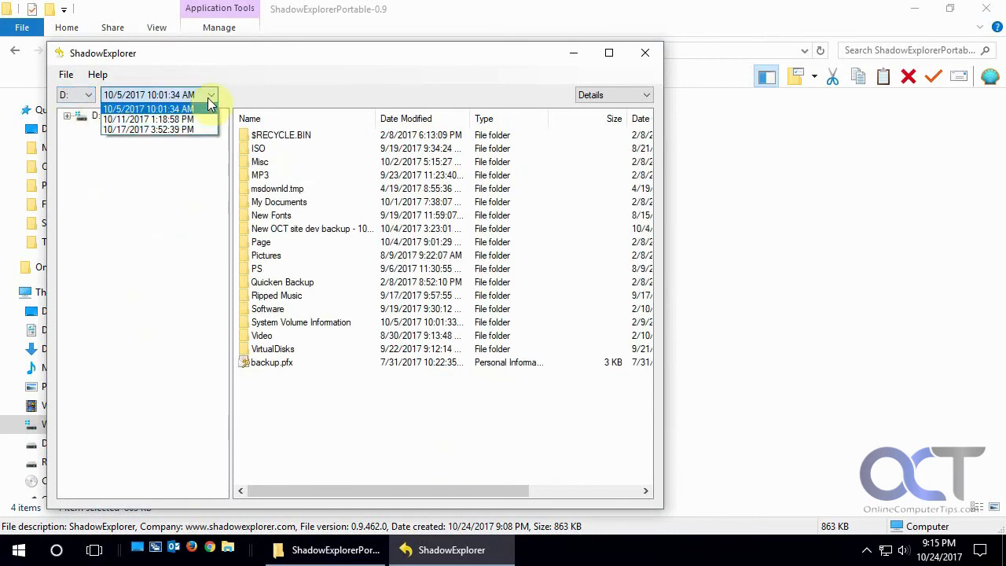
{"action": "left_click", "coordinate": [147, 129]}
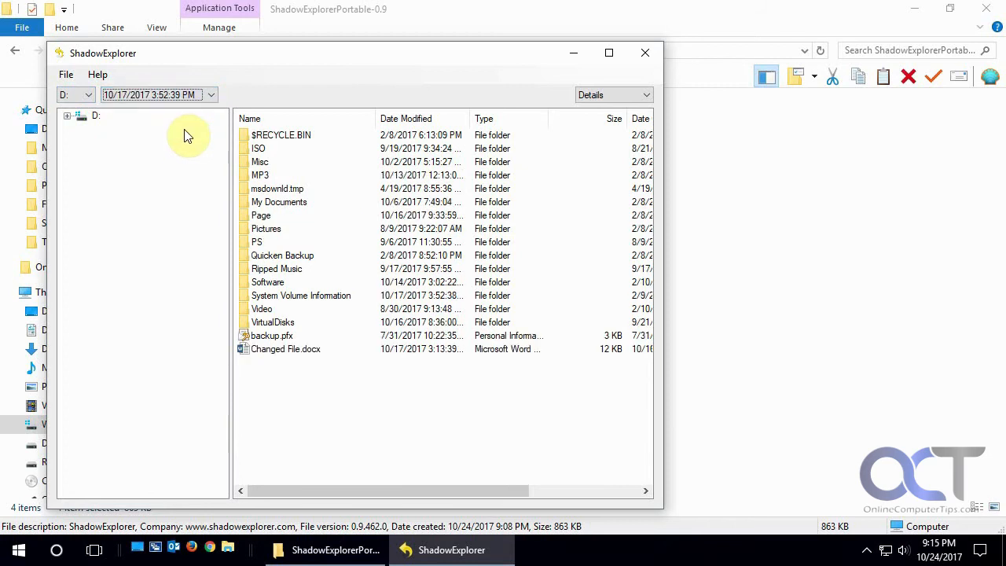
{"action": "mouse_move", "coordinate": [277, 354]}
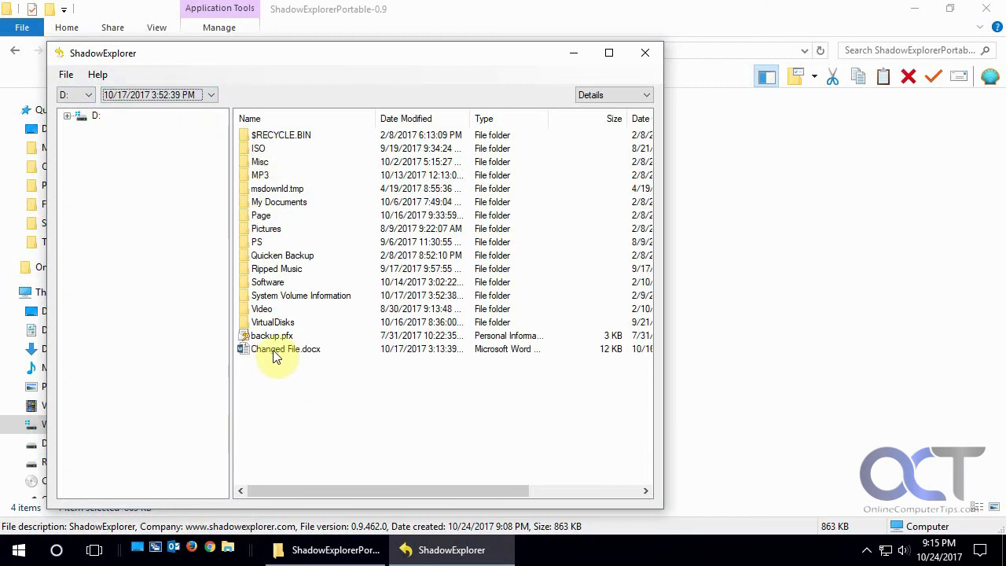
{"action": "left_click", "coordinate": [285, 348]}
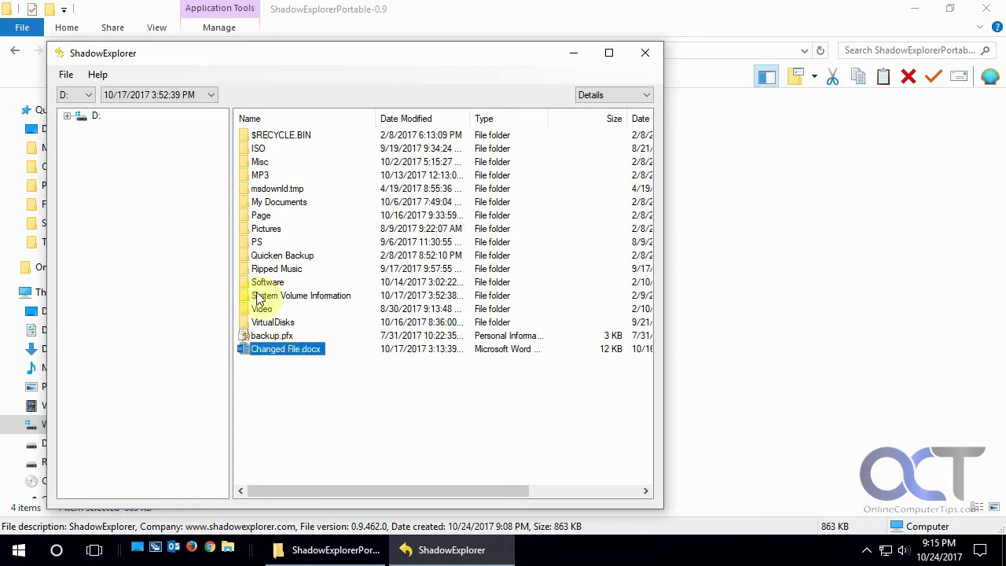
- Switch to drive C: in the 10/5/2017 snapshot and open the Details view-mode dropdown
{"action": "left_click", "coordinate": [84, 94]}
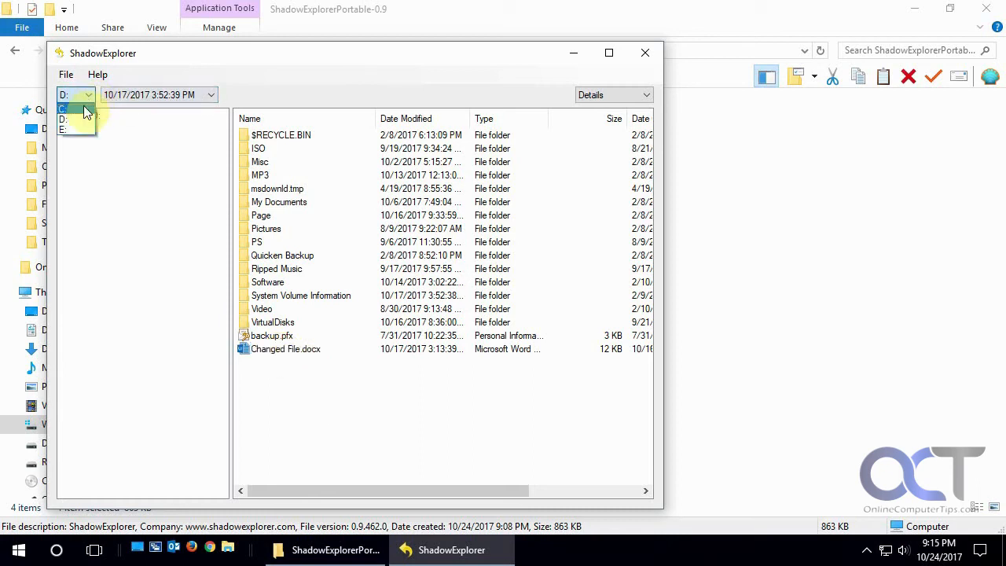
{"action": "left_click", "coordinate": [70, 109]}
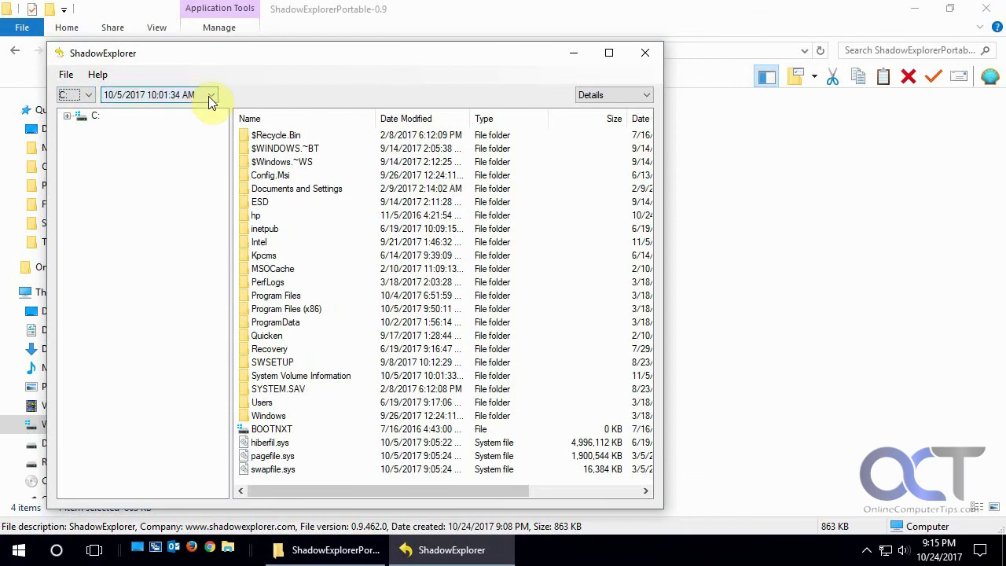
{"action": "left_click", "coordinate": [210, 95]}
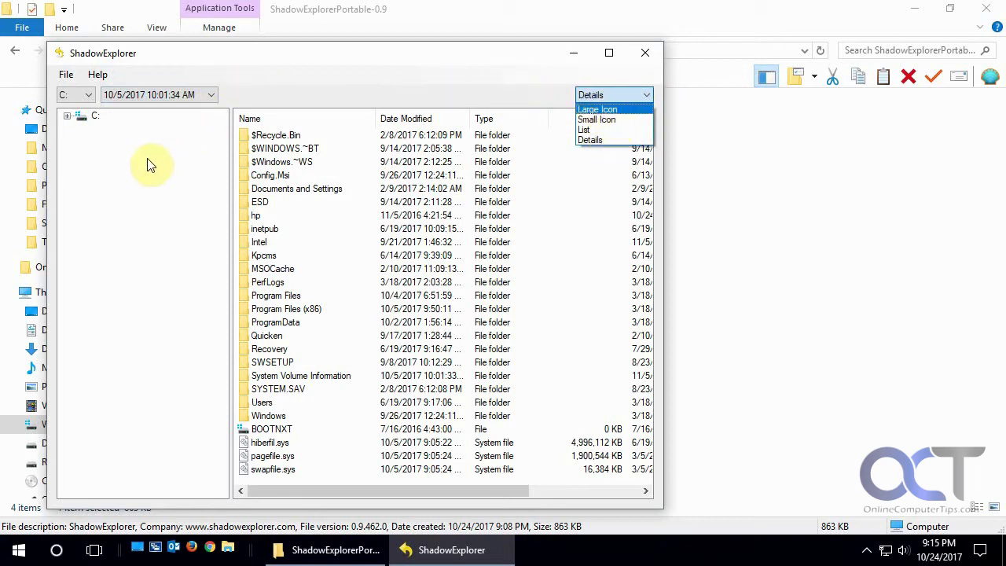
{"action": "mouse_move", "coordinate": [141, 102]}
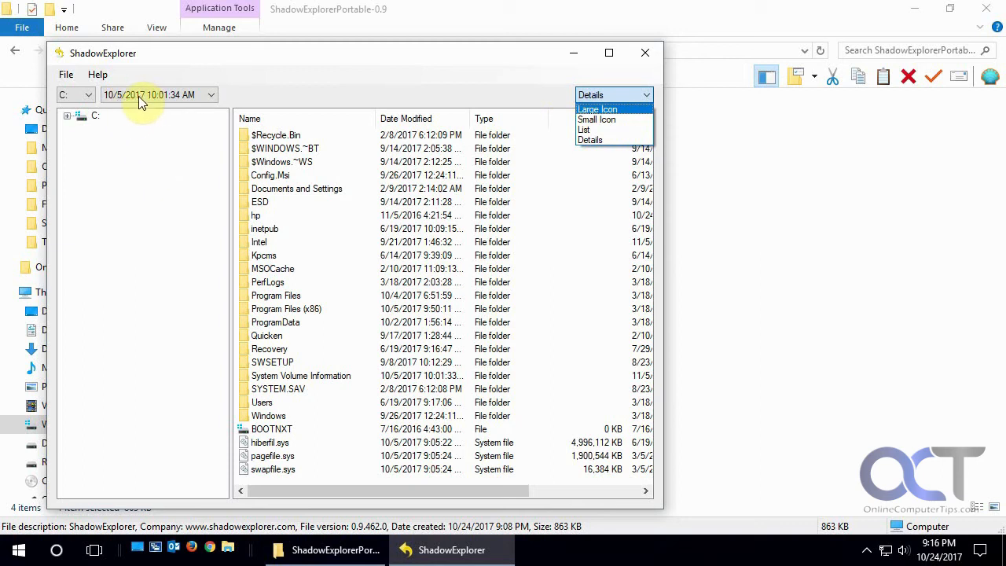
{"action": "mouse_move", "coordinate": [155, 98]}
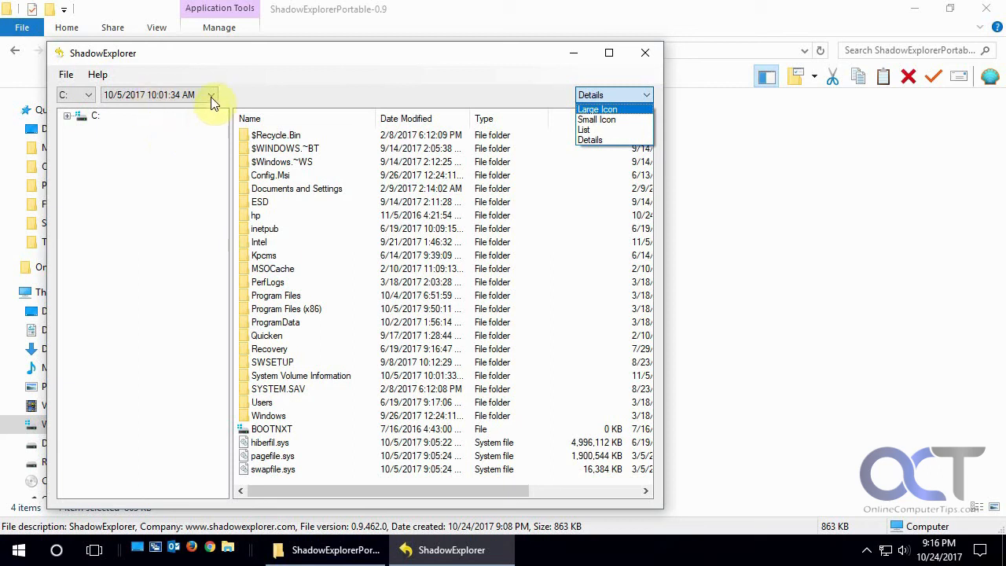
{"action": "left_click", "coordinate": [213, 96]}
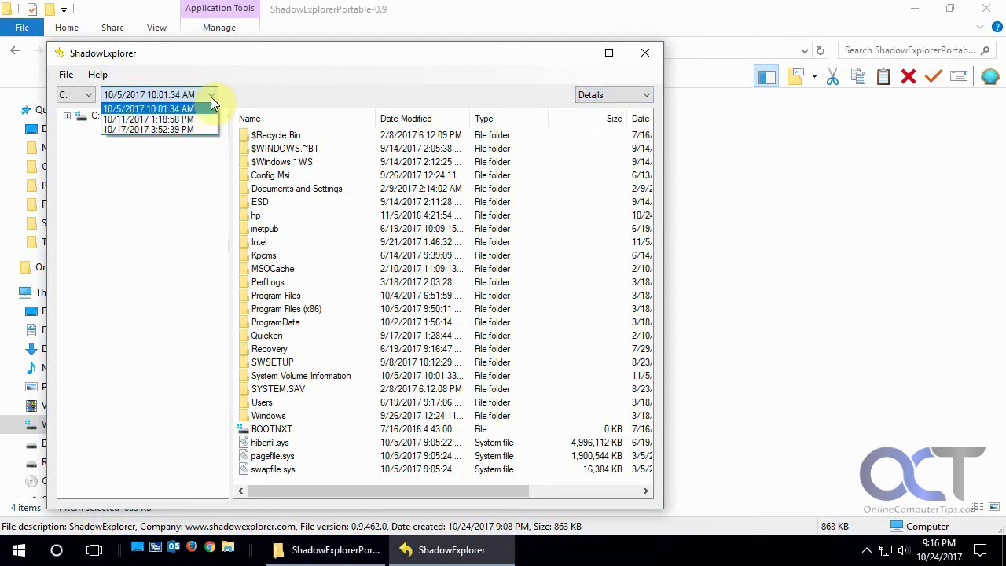
{"action": "mouse_move", "coordinate": [132, 115]}
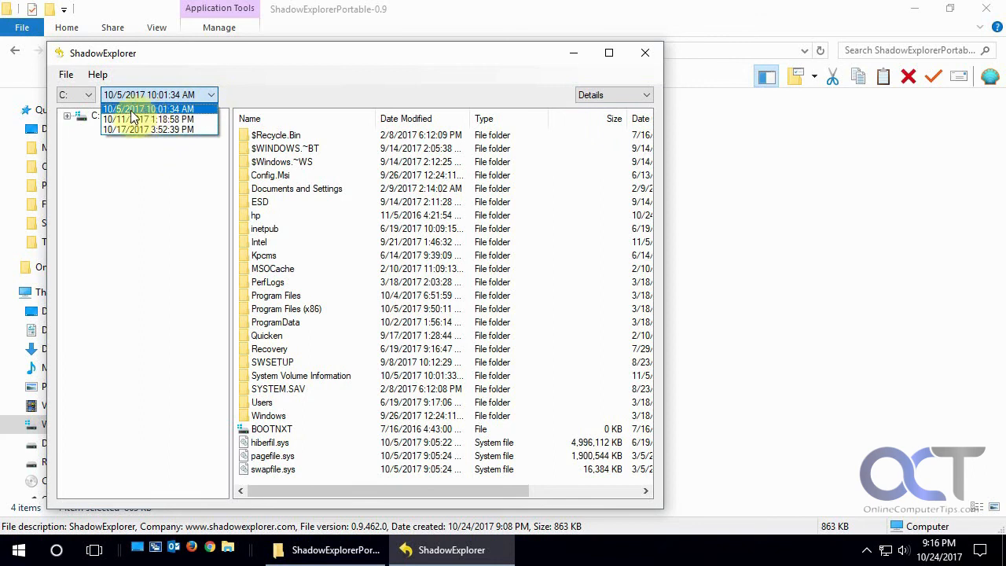
{"action": "mouse_move", "coordinate": [121, 119]}
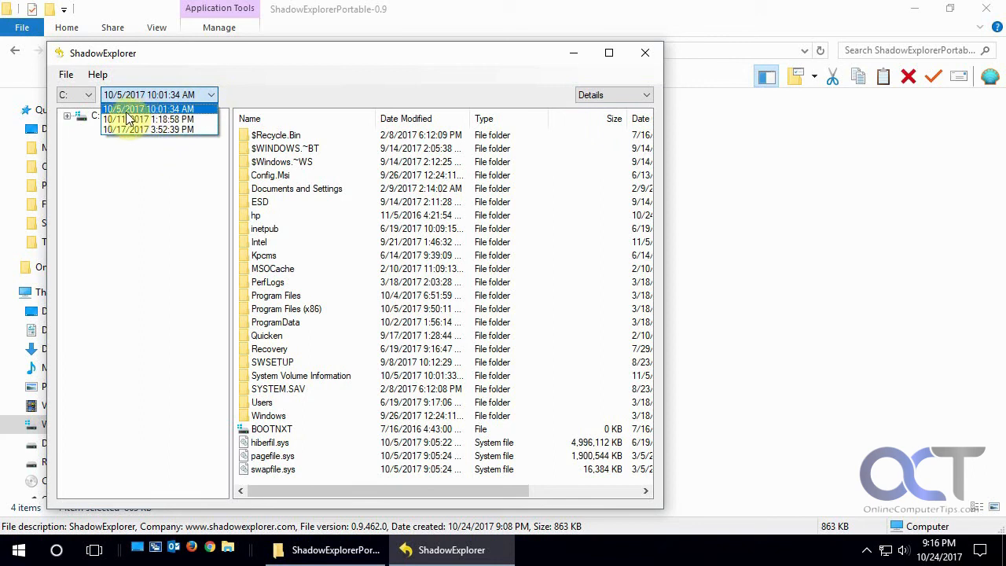
{"action": "left_click", "coordinate": [149, 108]}
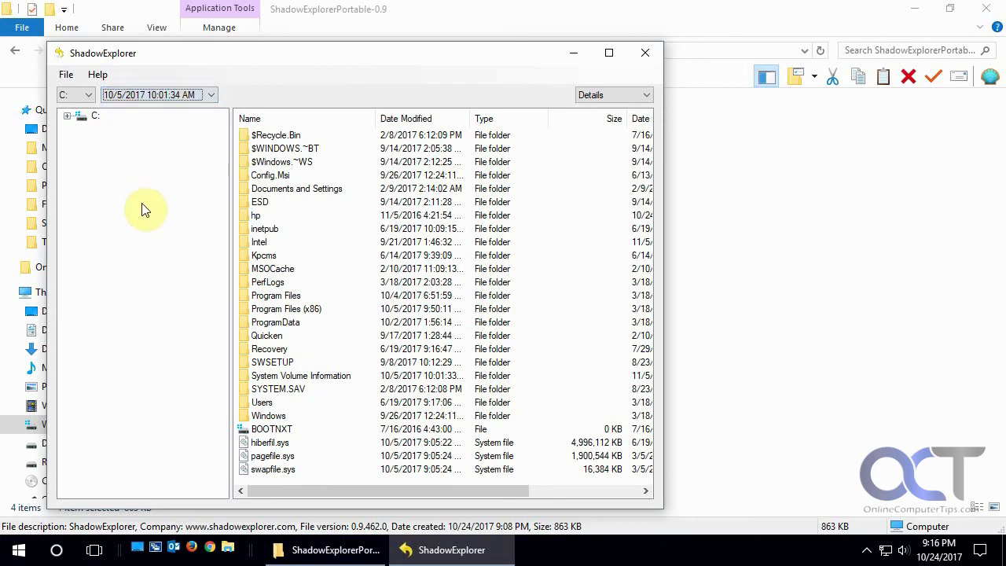
{"action": "mouse_move", "coordinate": [155, 218]}
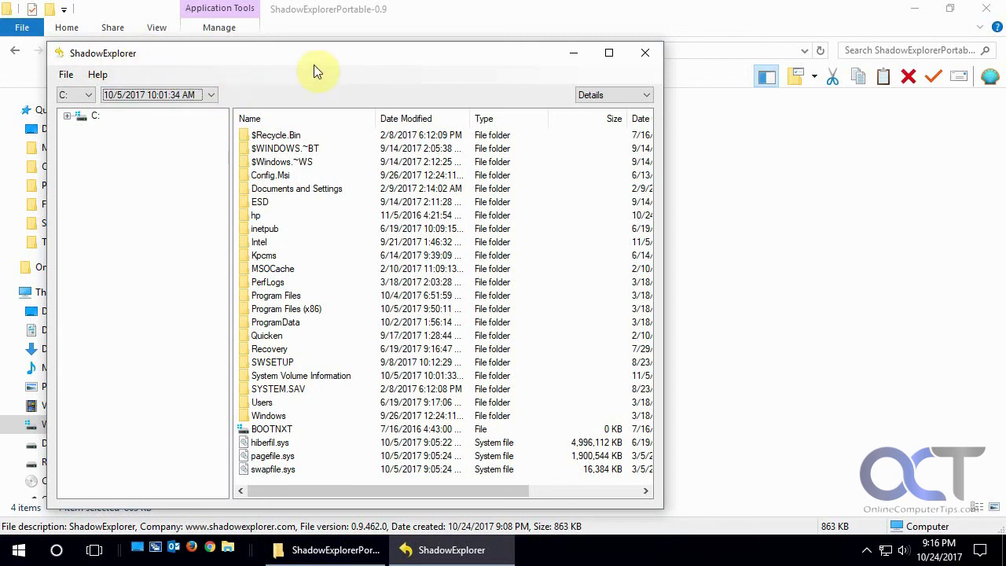
{"action": "mouse_move", "coordinate": [125, 264]}
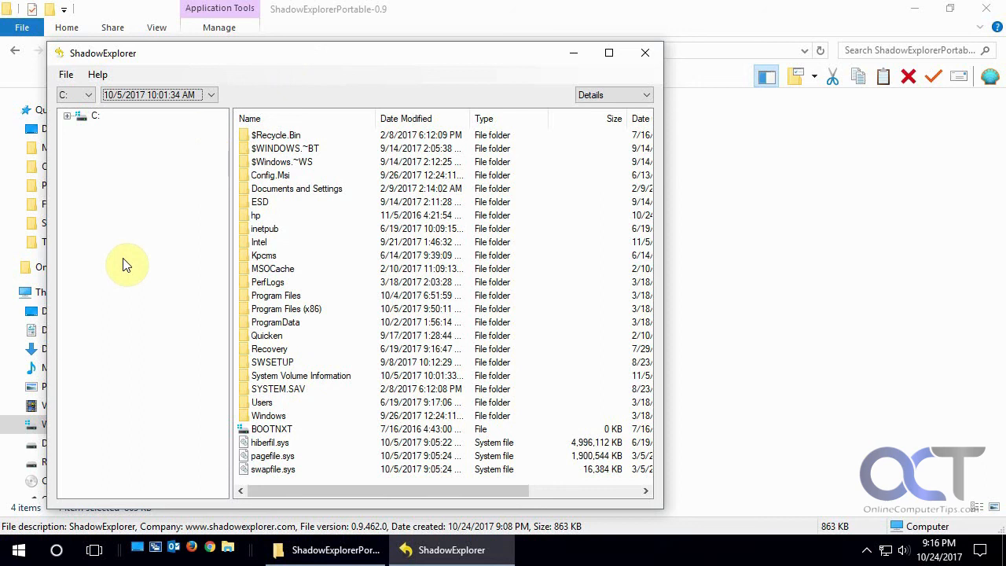
{"action": "mouse_move", "coordinate": [146, 250]}
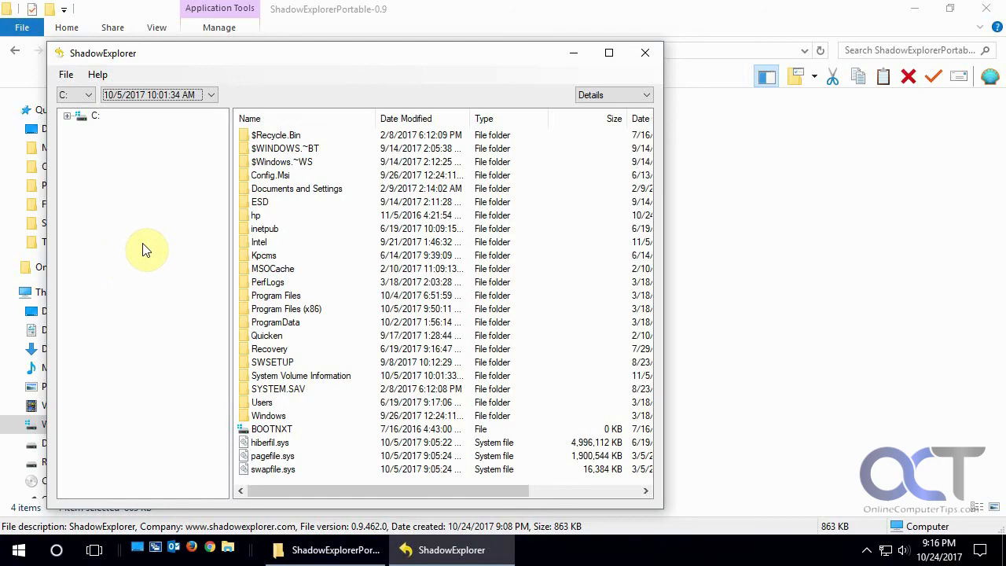